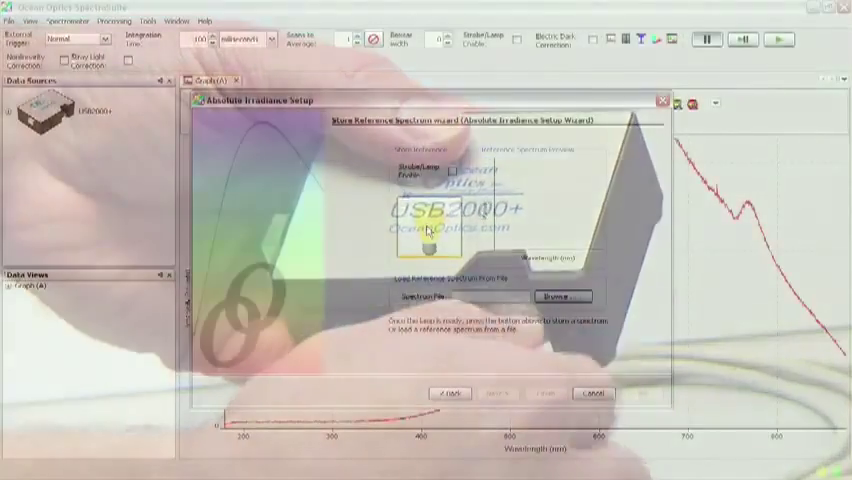
- Cancel the Absolute Irradiance Setup wizard, returning to the live USB2000+ spectrum graph
click(426, 228)
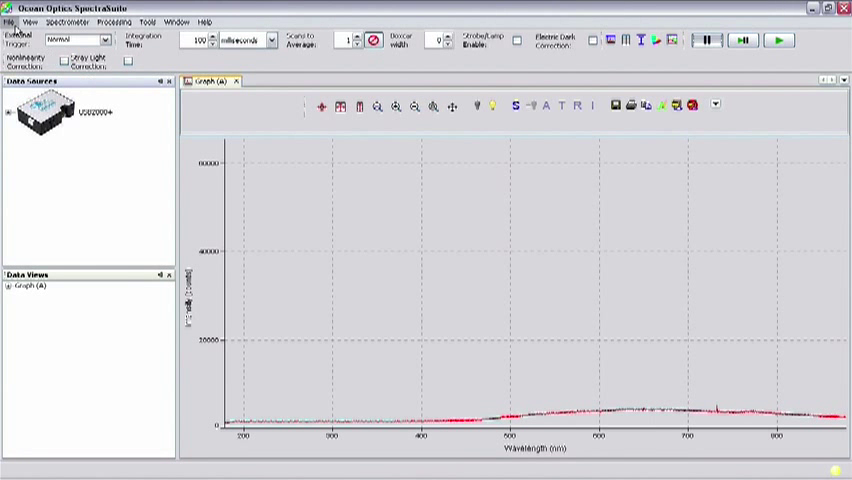
- Start a New Absolute Irradiance Measurement with new acquisition from the USB2000+ as source
click(8, 22)
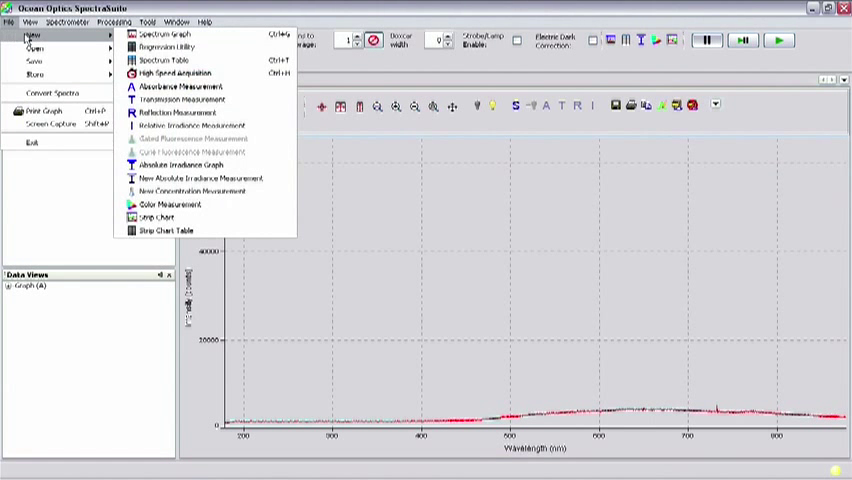
mouse_move(190, 178)
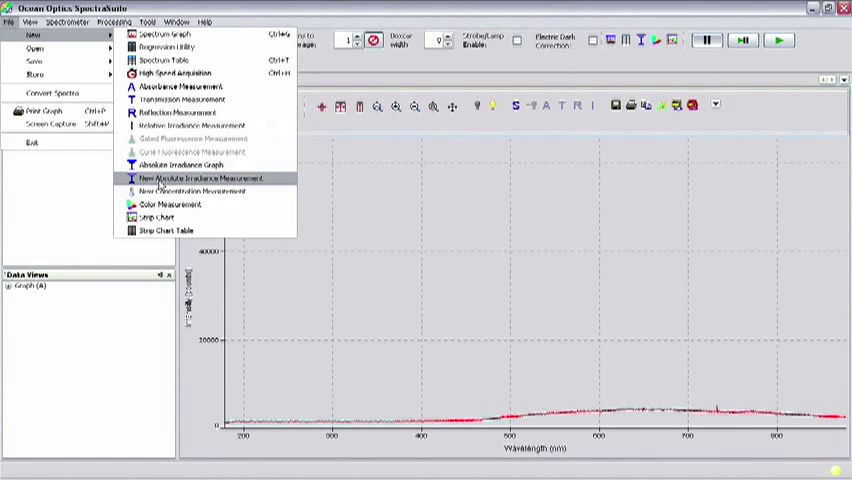
click(200, 176)
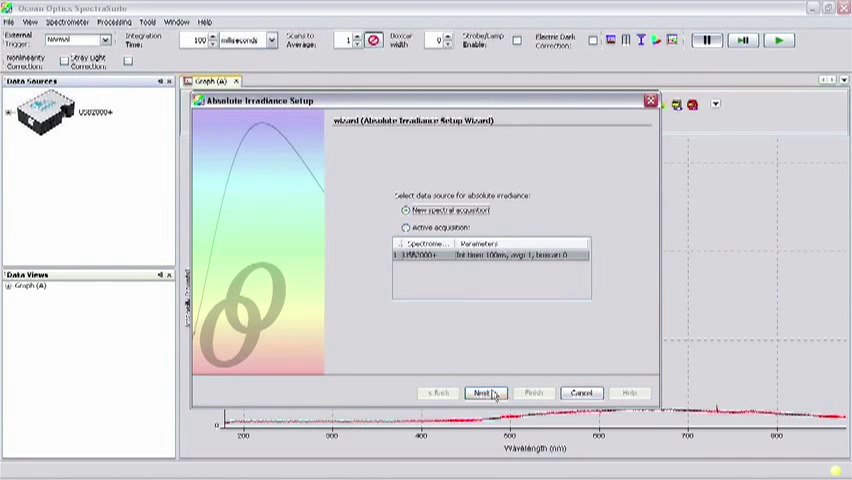
click(488, 392)
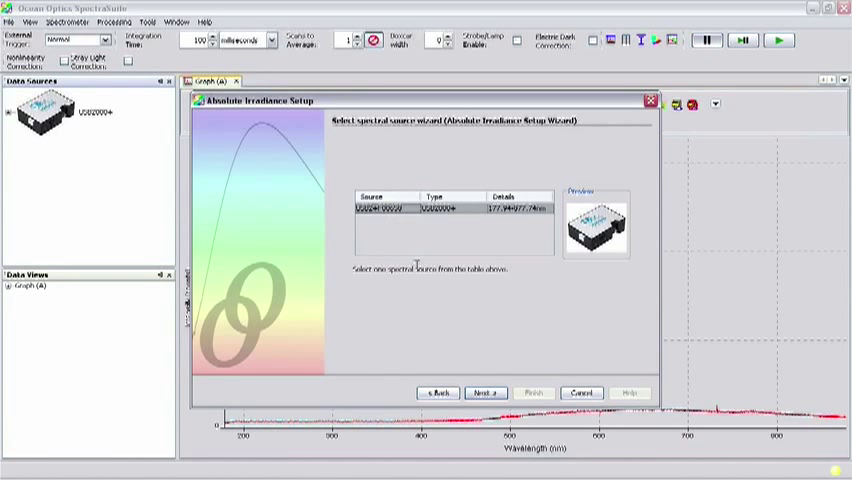
click(488, 392)
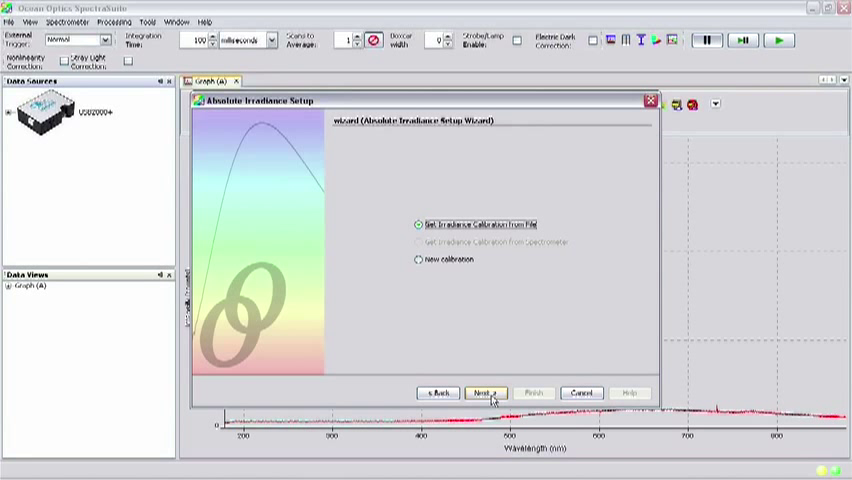
mouse_move(488, 388)
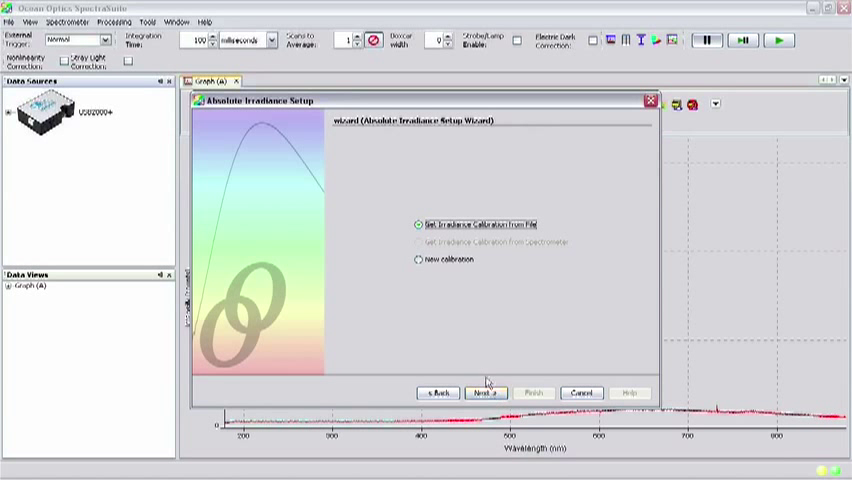
- Choose a new calibration from file and set the integration time automatically, previewing the lamp spectrum
click(412, 260)
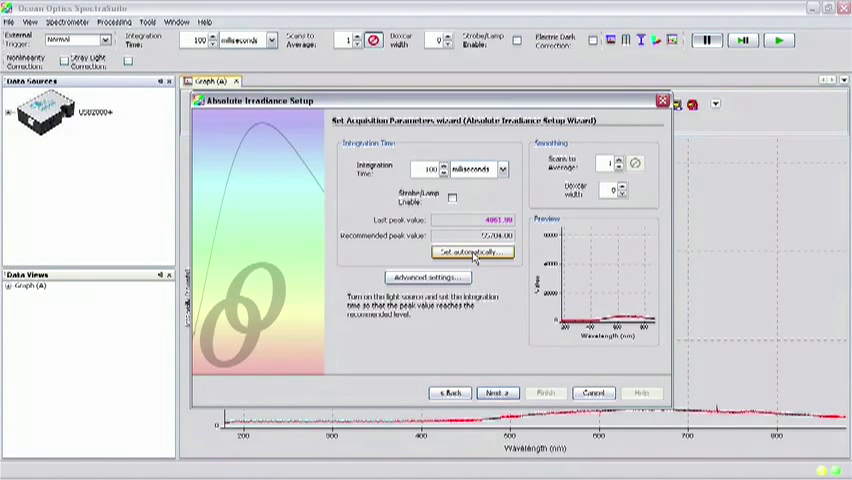
click(476, 252)
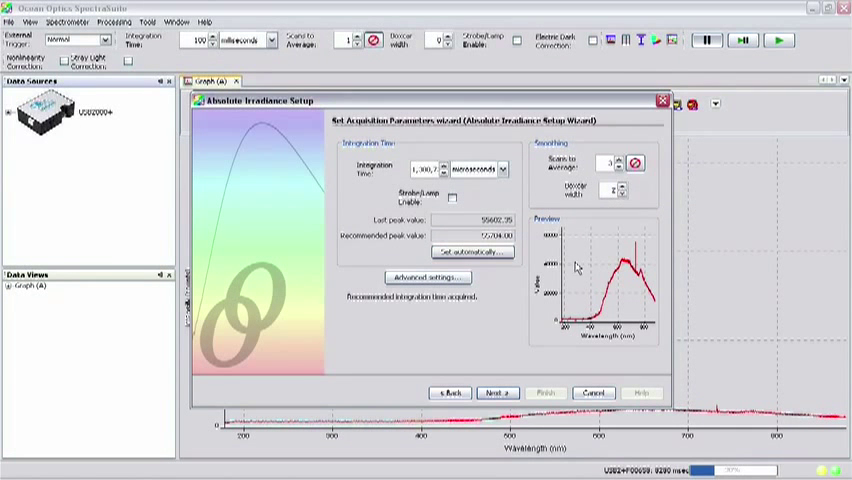
click(498, 392)
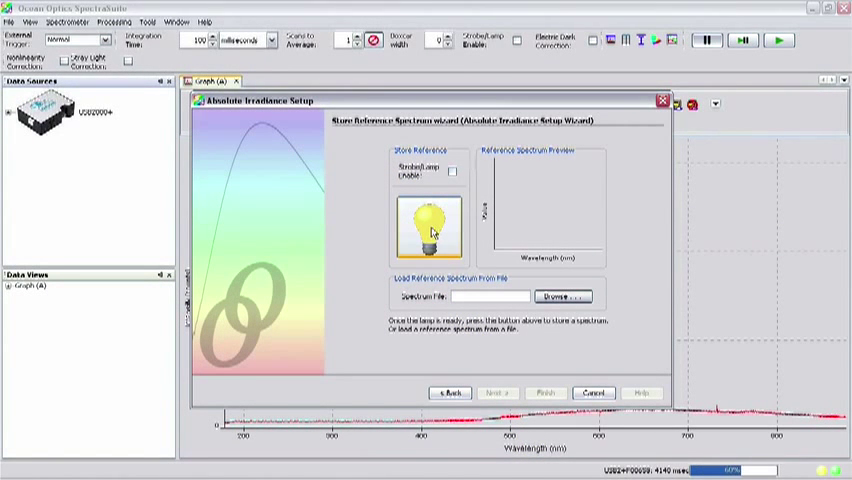
- Store the lamp reference spectrum and the dark spectrum, reaching the Lamp File page
click(428, 226)
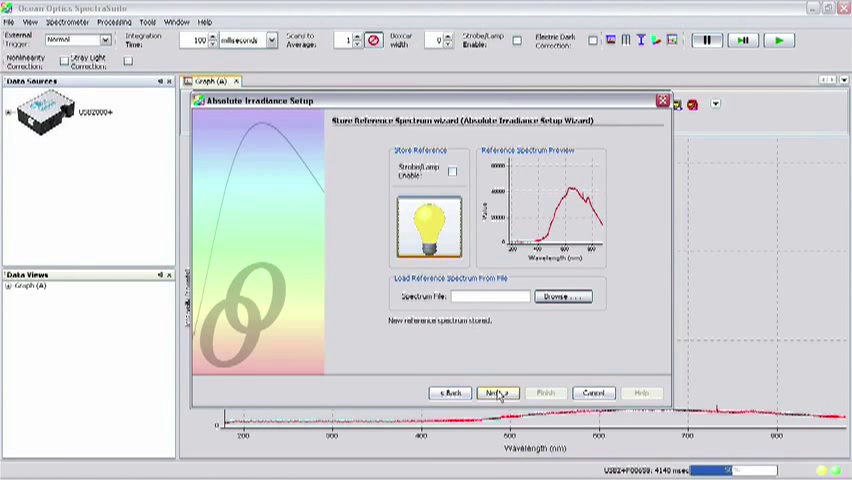
click(500, 392)
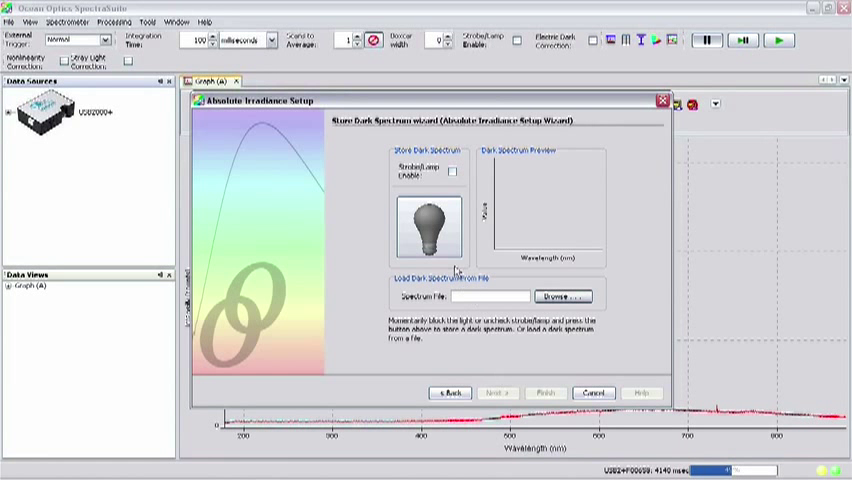
click(426, 226)
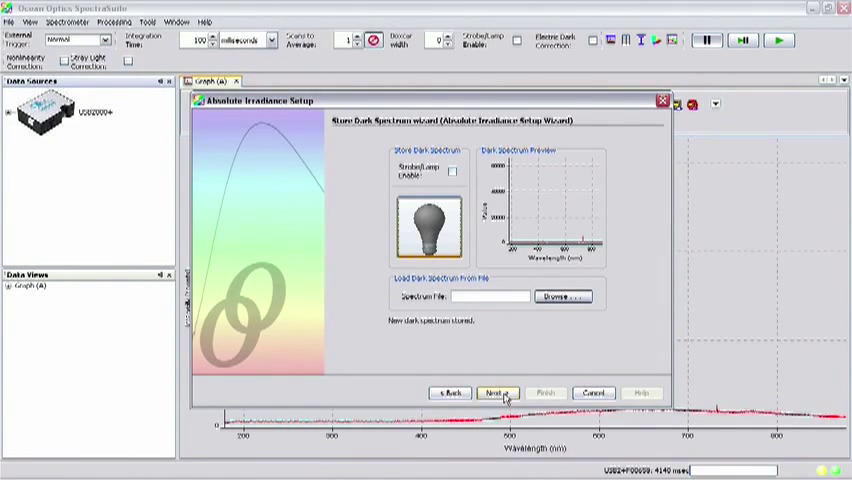
click(498, 392)
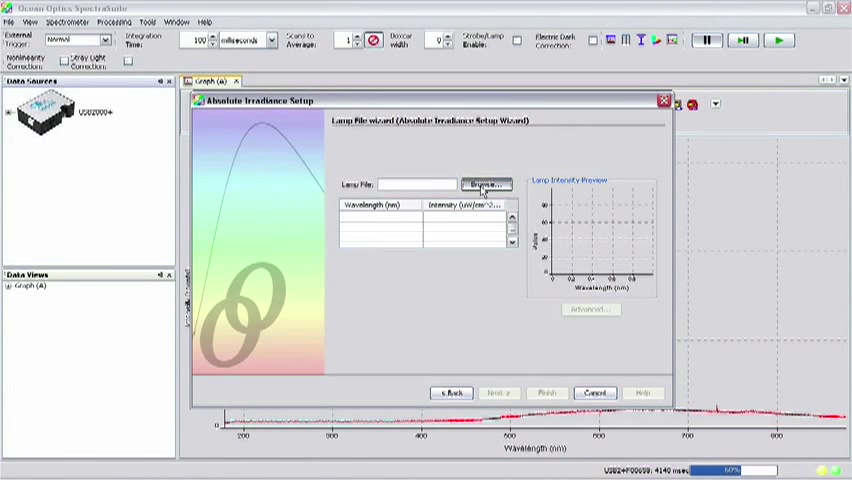
- Load the first lamp .LMP file from the calibration CD and continue to the Final Calibration page
click(484, 184)
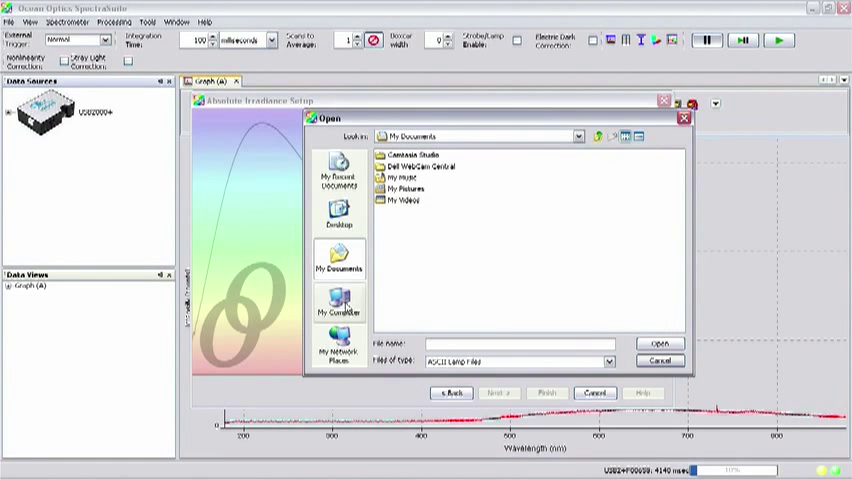
click(336, 306)
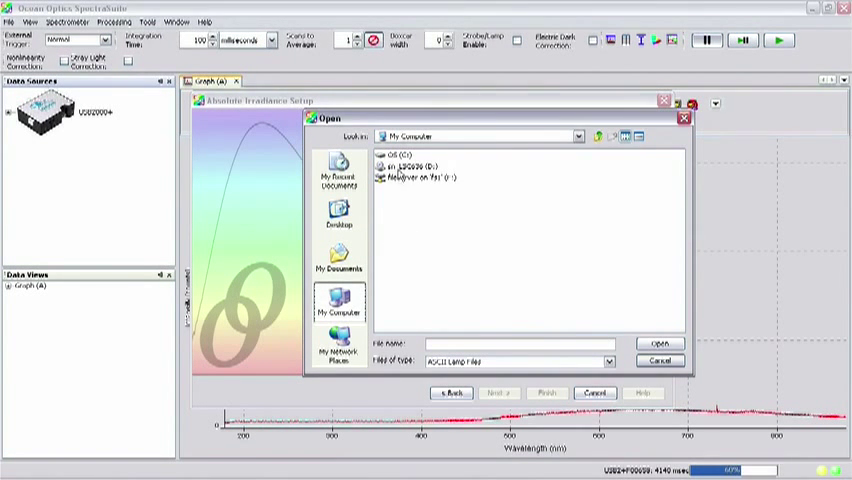
double_click(408, 168)
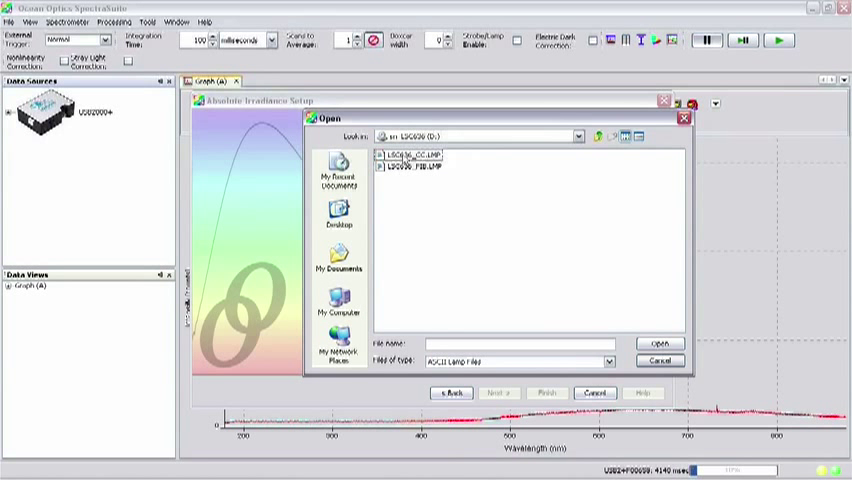
click(412, 156)
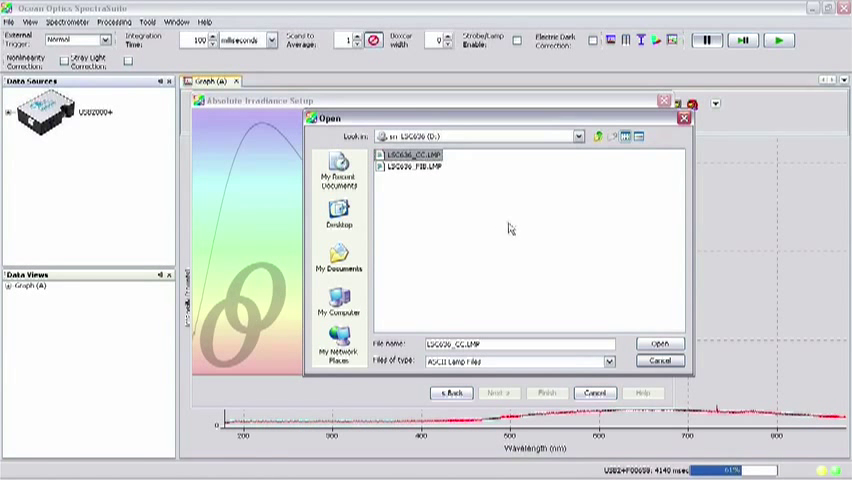
click(660, 340)
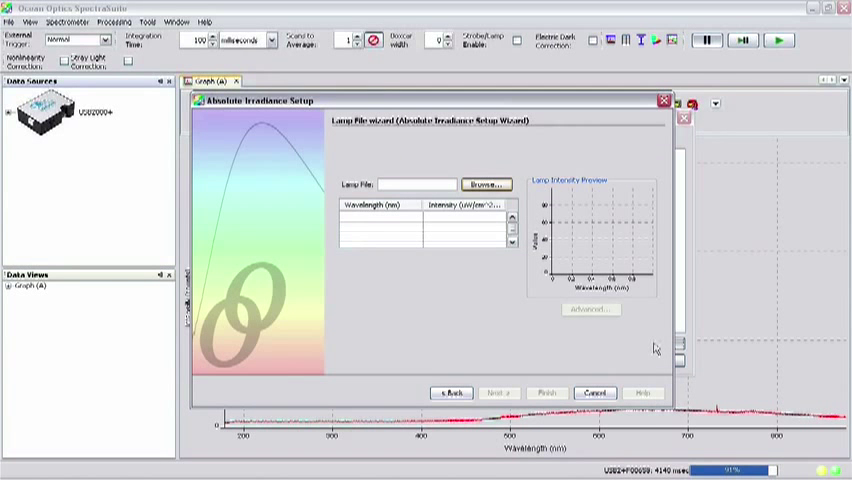
click(486, 184)
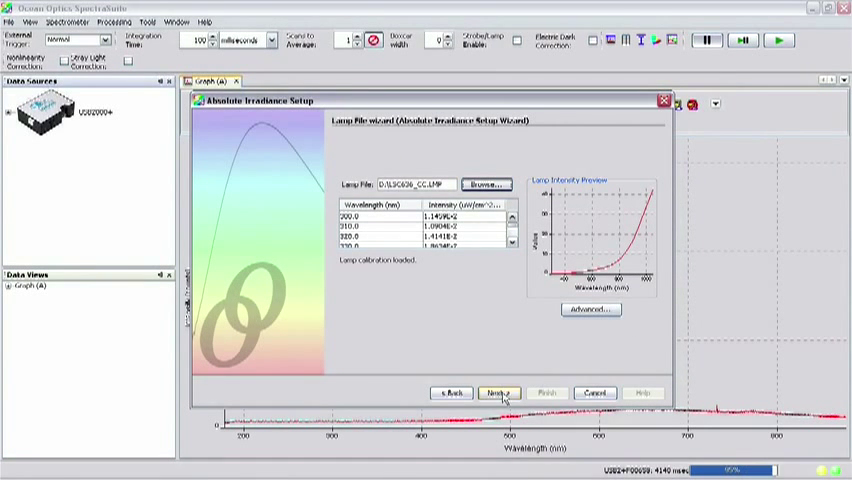
click(496, 392)
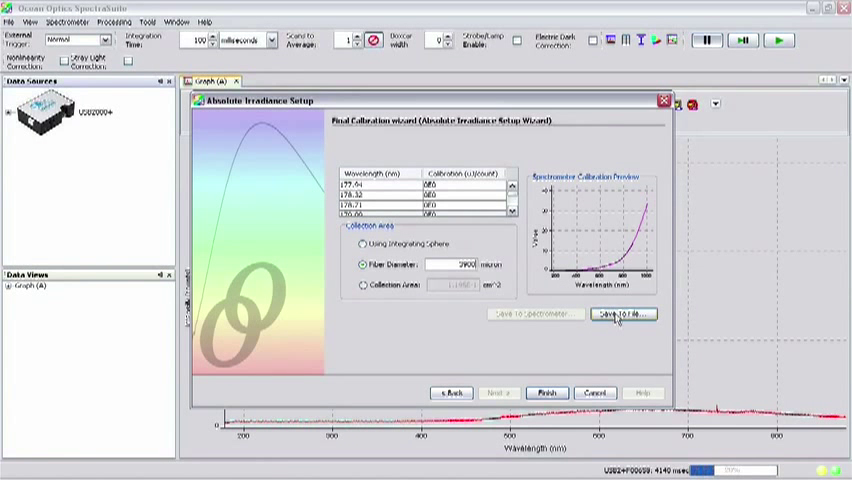
- Save the computed calibration as 'usb_calibration' in My Documents
click(622, 318)
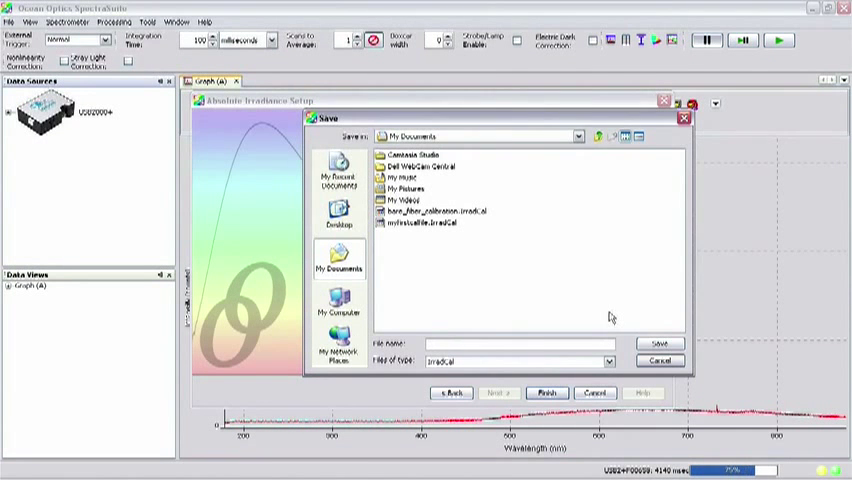
click(498, 344)
text(us2_calibration)
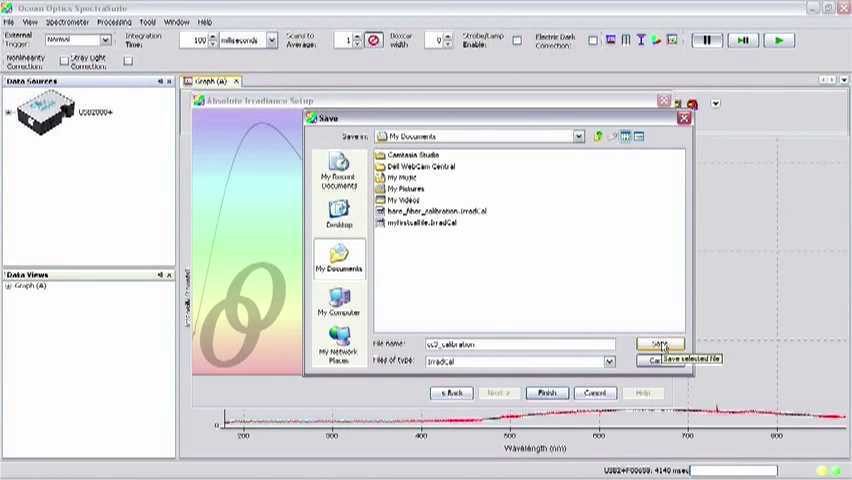
click(660, 344)
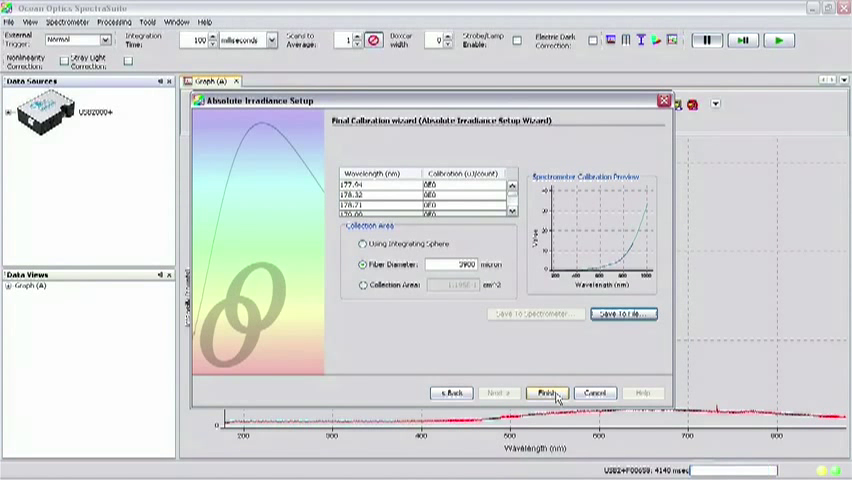
- Finish the wizard and zoom the Absolute Irradiance graph to fit the rising curve
click(556, 392)
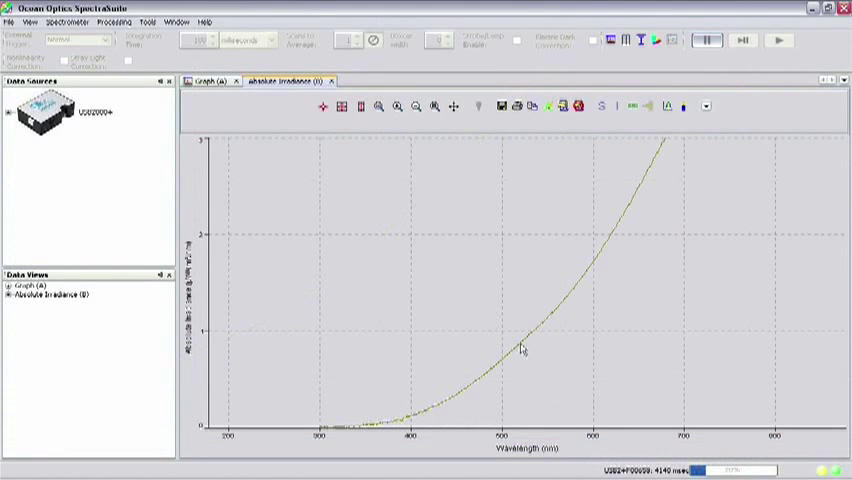
click(360, 108)
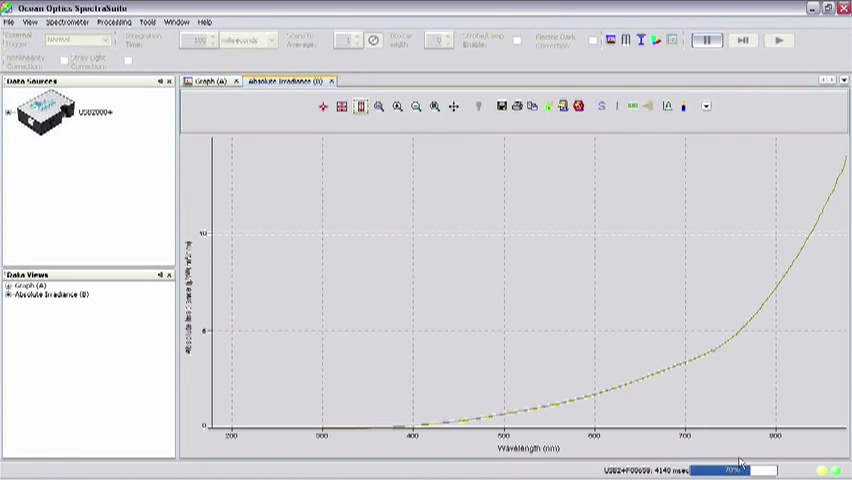
click(10, 479)
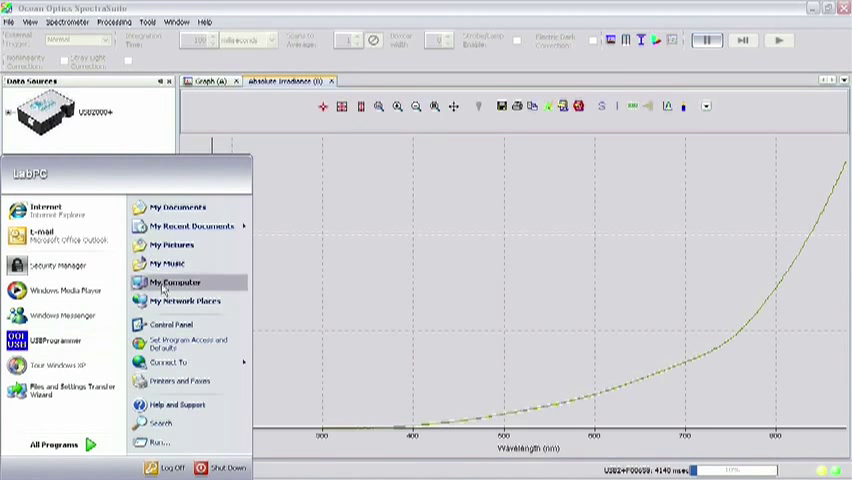
- Open the first lamp .LMP file from the calibration CD in Notepad to read its wavelength values
click(172, 282)
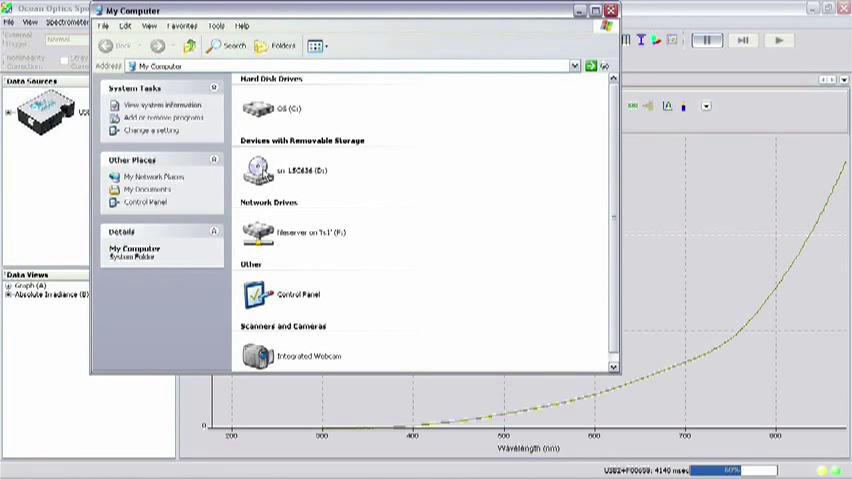
double_click(256, 170)
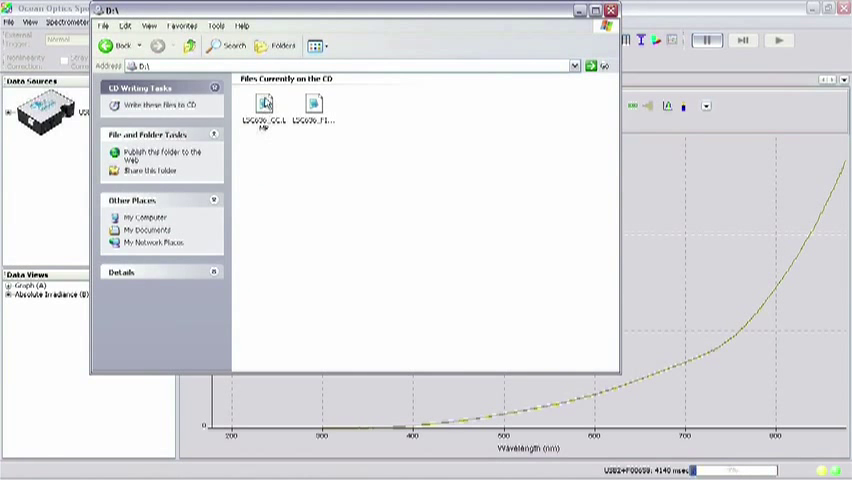
double_click(264, 102)
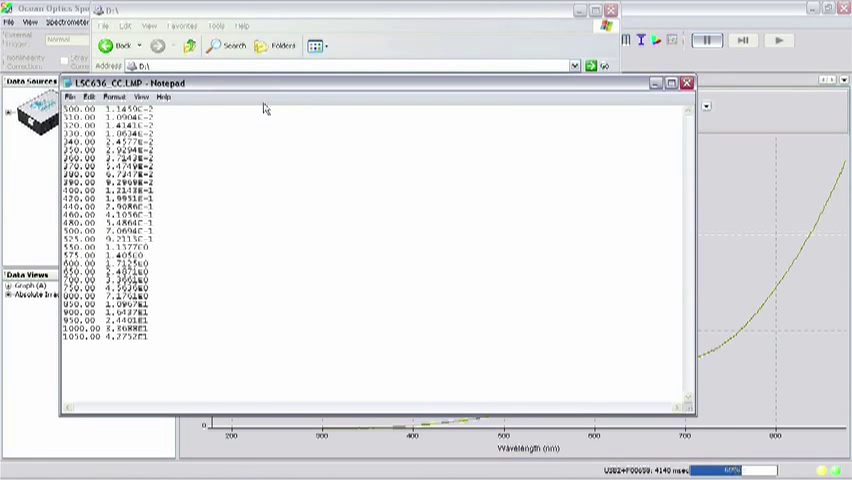